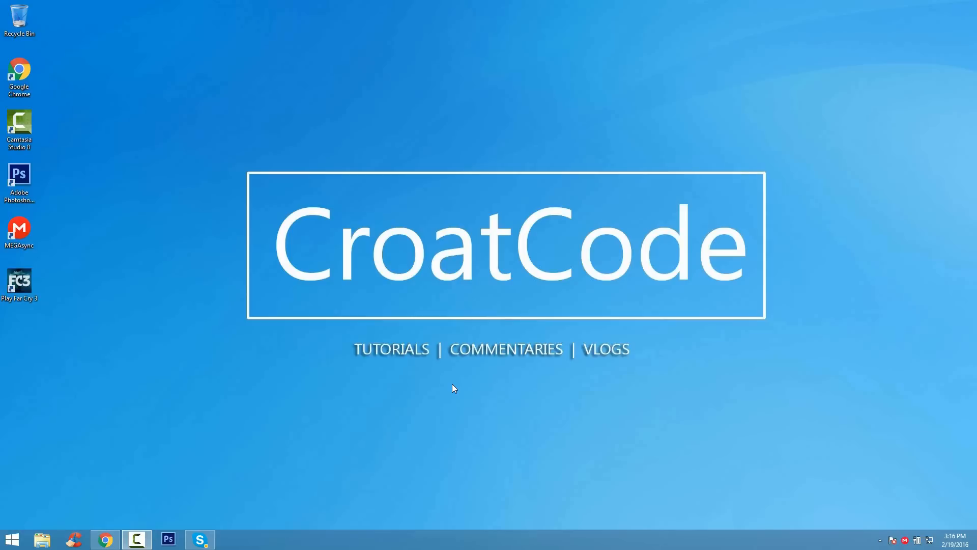
{"action": "mouse_move", "coordinate": [429, 388]}
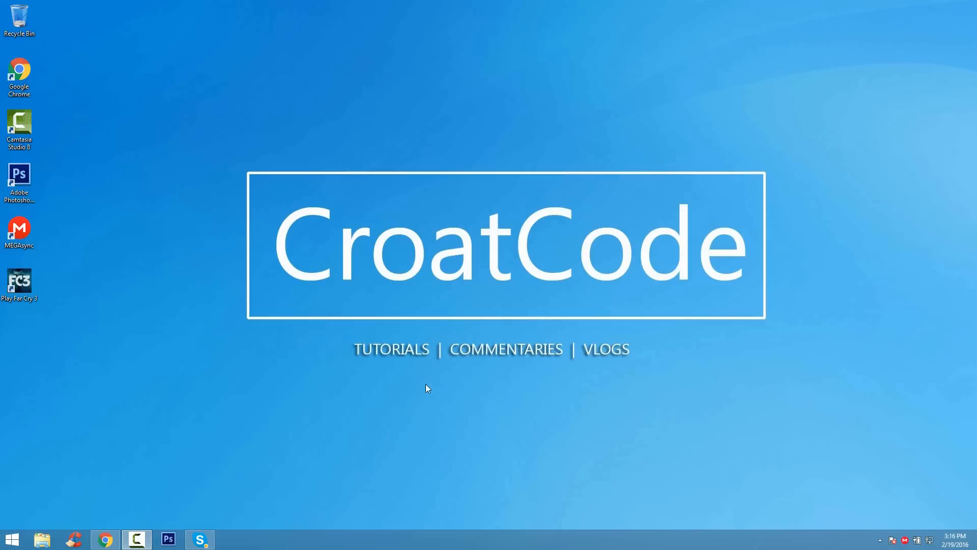
- From Start > Computer, show the Properties of Local Disk (C:) with its used and free space
{"action": "left_click", "coordinate": [13, 540]}
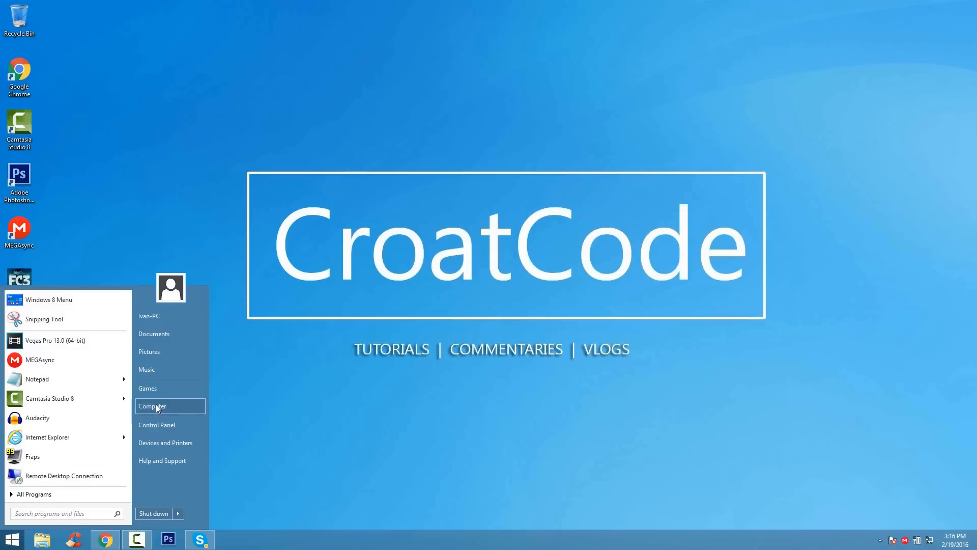
{"action": "left_click", "coordinate": [152, 406]}
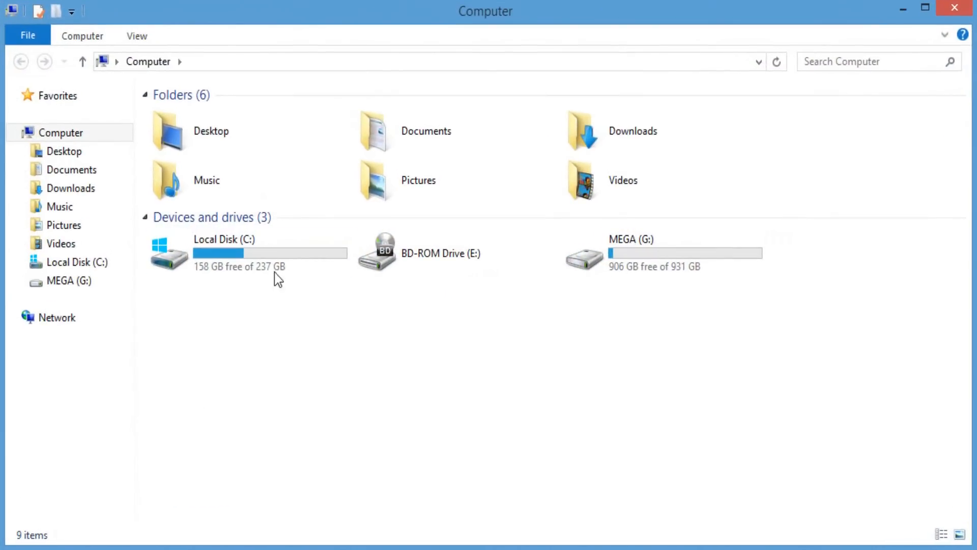
{"action": "right_click", "coordinate": [224, 253]}
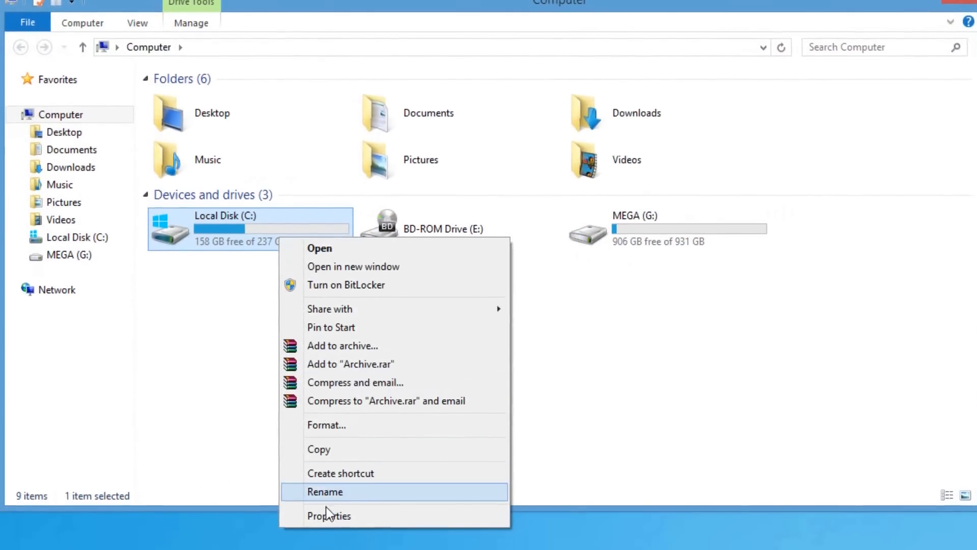
{"action": "left_click", "coordinate": [329, 515]}
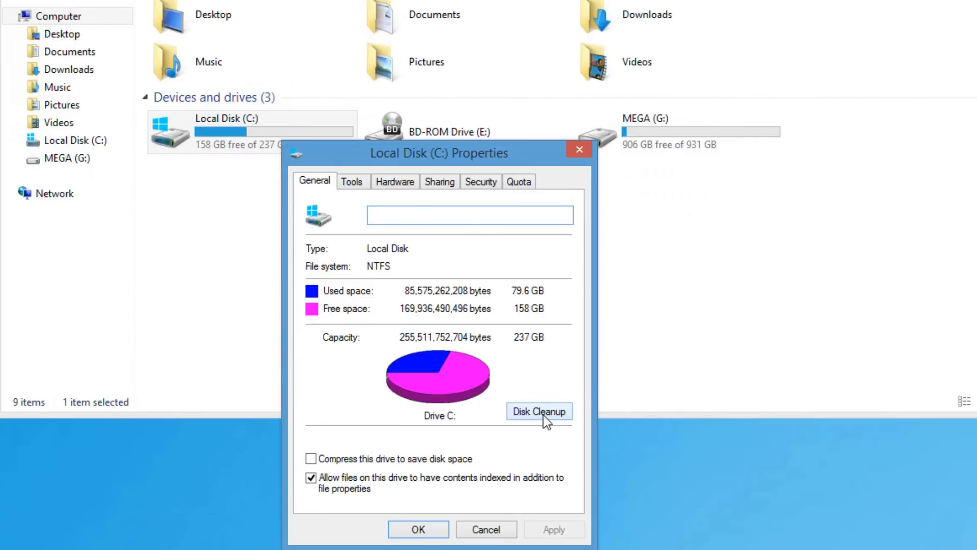
- Run Disk Cleanup on C: with Recycle Bin, temporary files and thumbnails ticked, and permanently delete them
{"action": "left_click", "coordinate": [538, 410]}
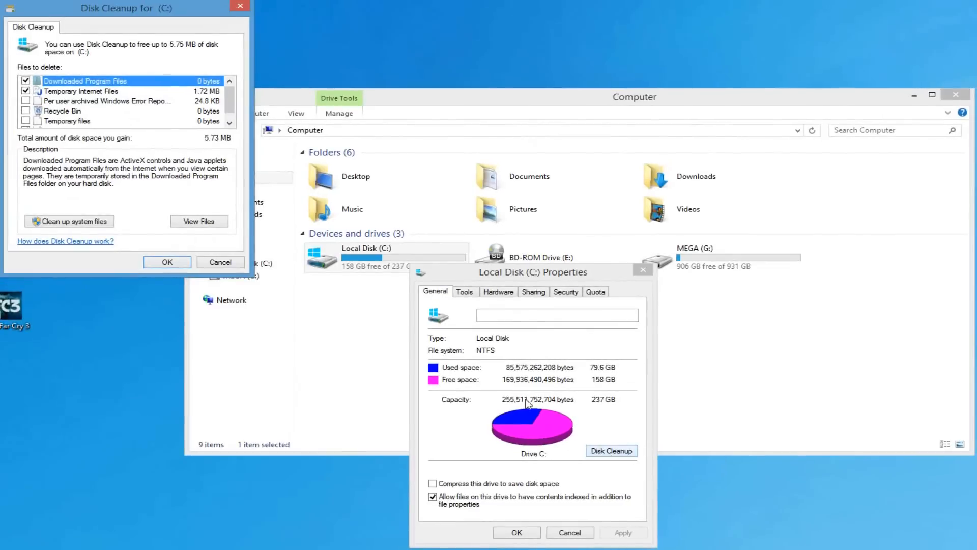
{"action": "left_click", "coordinate": [26, 101]}
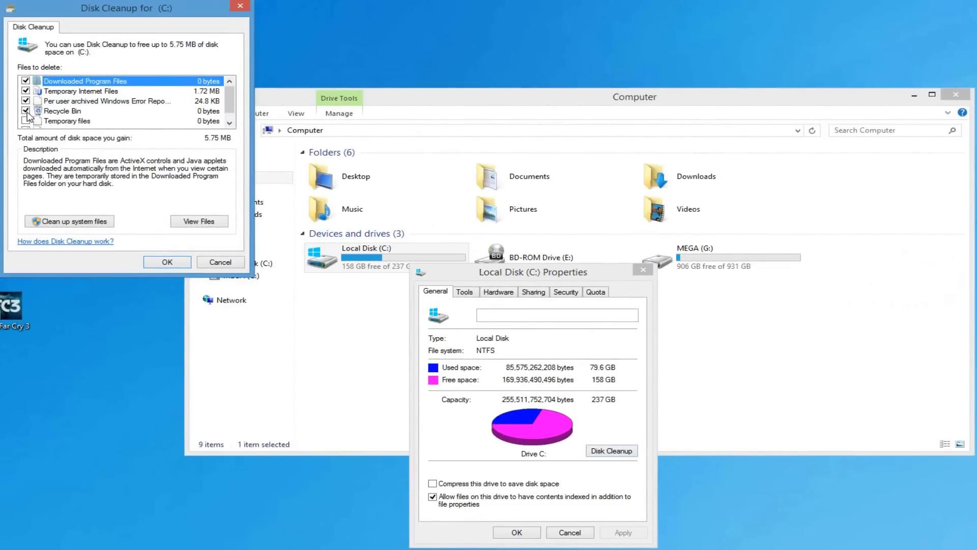
{"action": "scroll", "scroll_direction": "down", "scroll_amount": 3}
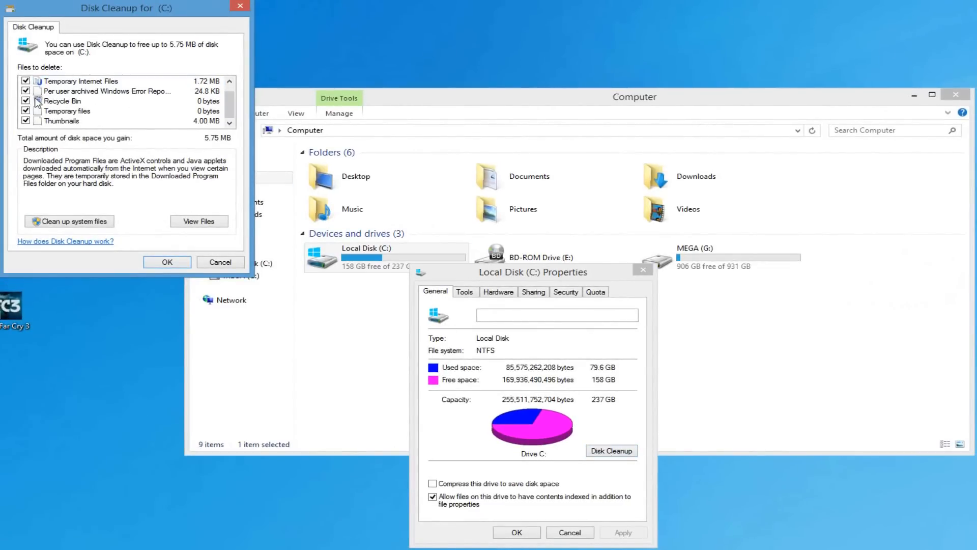
{"action": "left_click", "coordinate": [167, 261]}
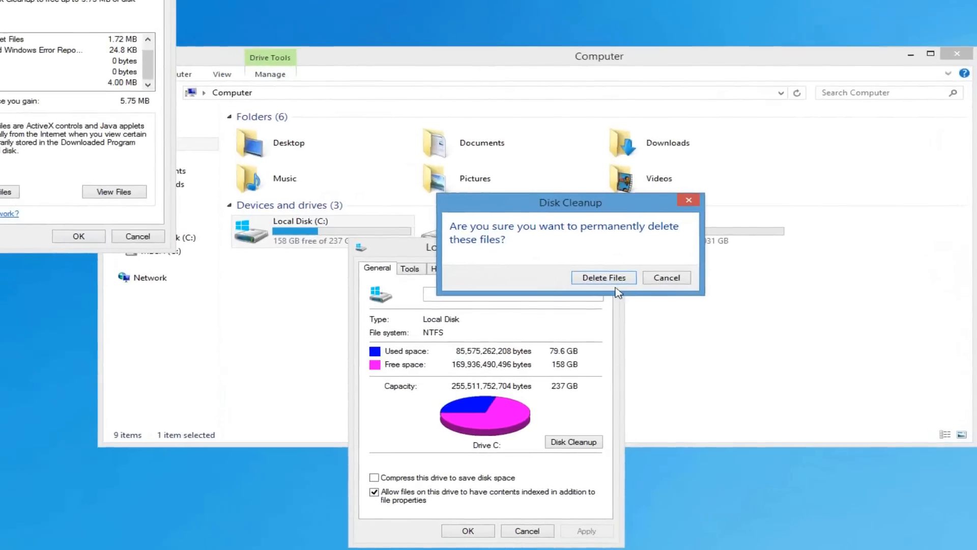
{"action": "left_click", "coordinate": [602, 277]}
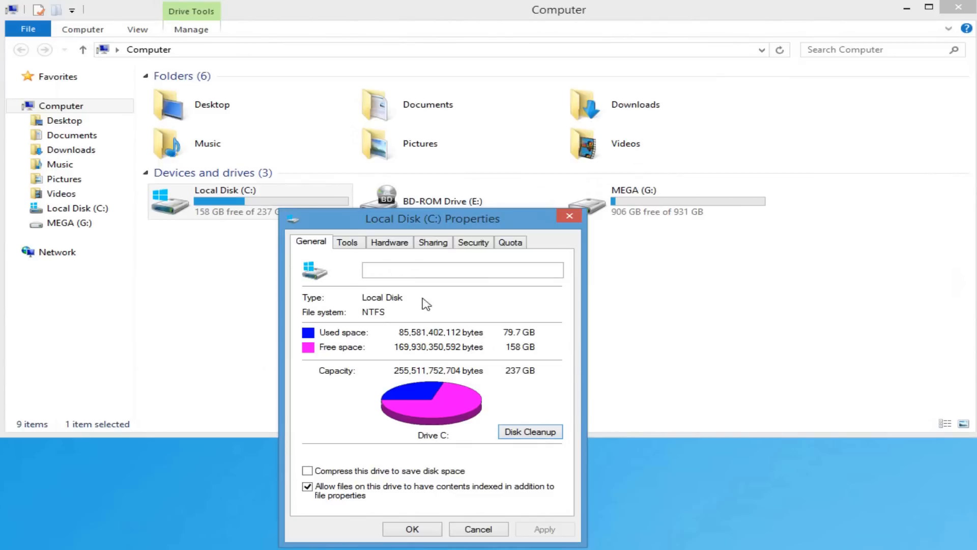
- From the drive's Tools tab, start optimizing and defragmenting drive C
{"action": "left_click", "coordinate": [347, 243]}
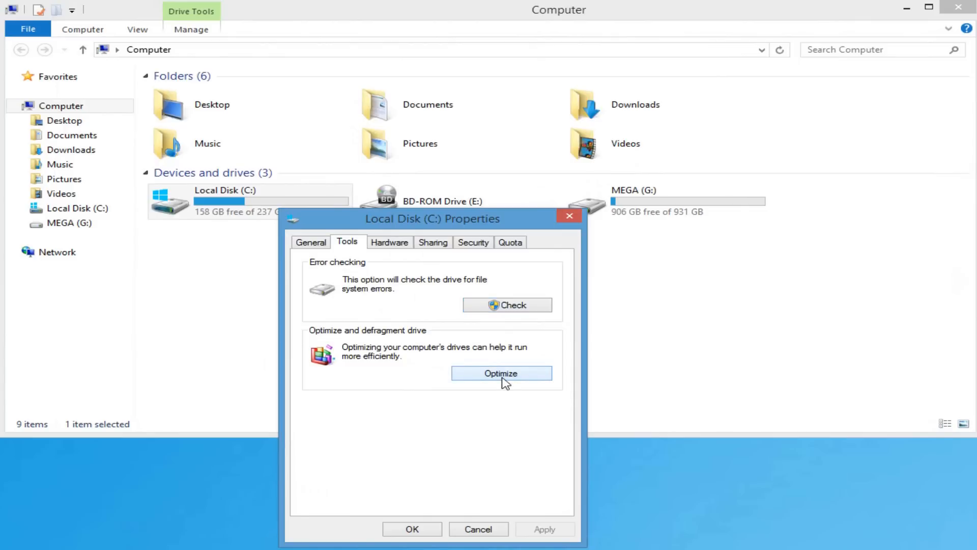
{"action": "left_click", "coordinate": [501, 373]}
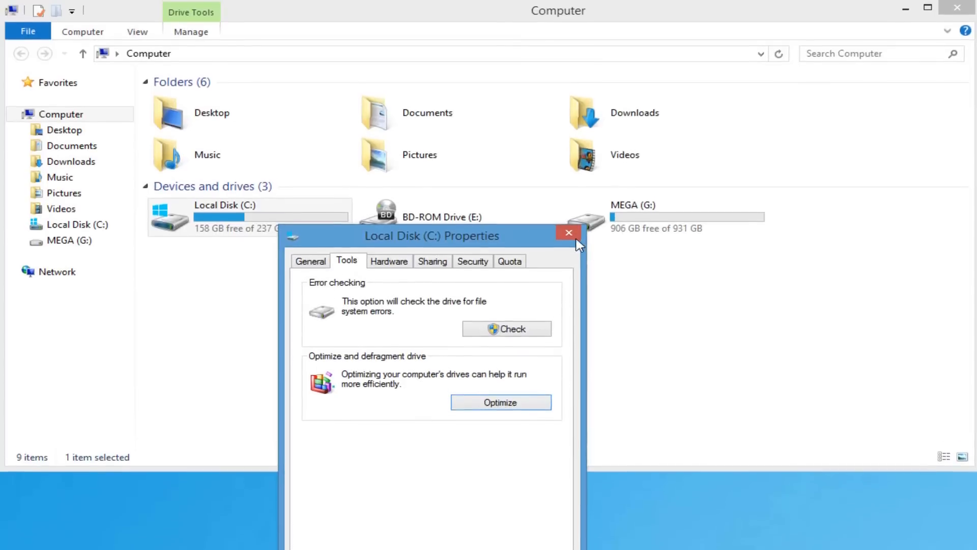
- Close the drive properties and launch Control Panel from the Computer ribbon
{"action": "left_click", "coordinate": [567, 232]}
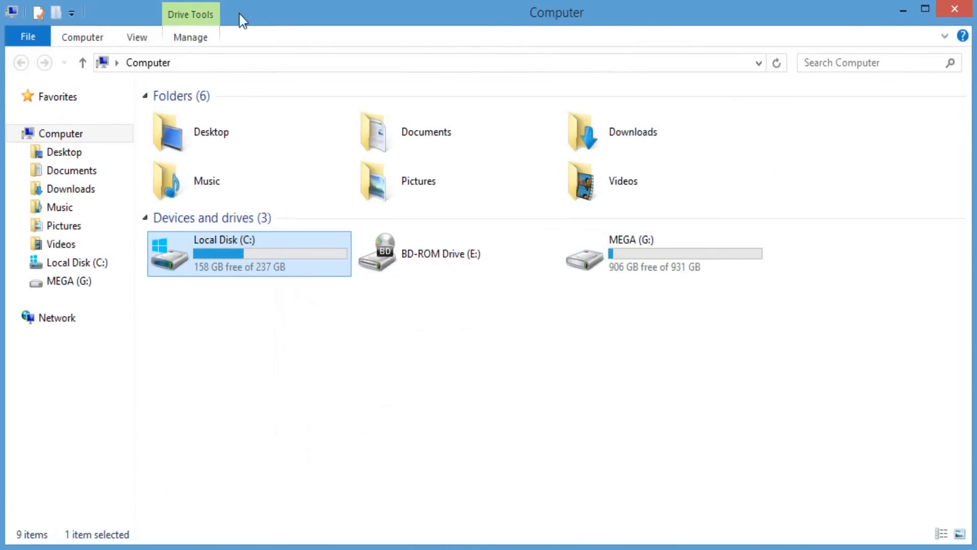
{"action": "left_click", "coordinate": [81, 37]}
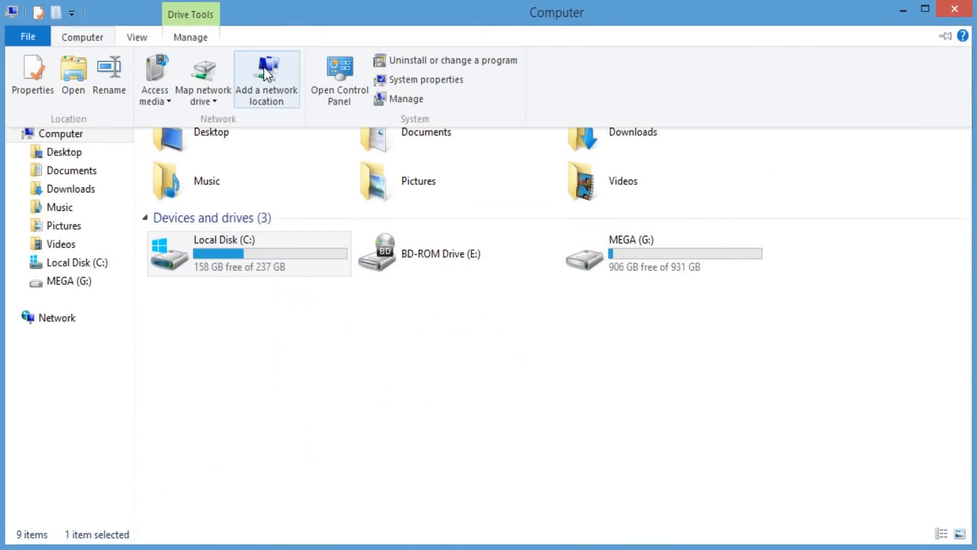
{"action": "left_click", "coordinate": [339, 79]}
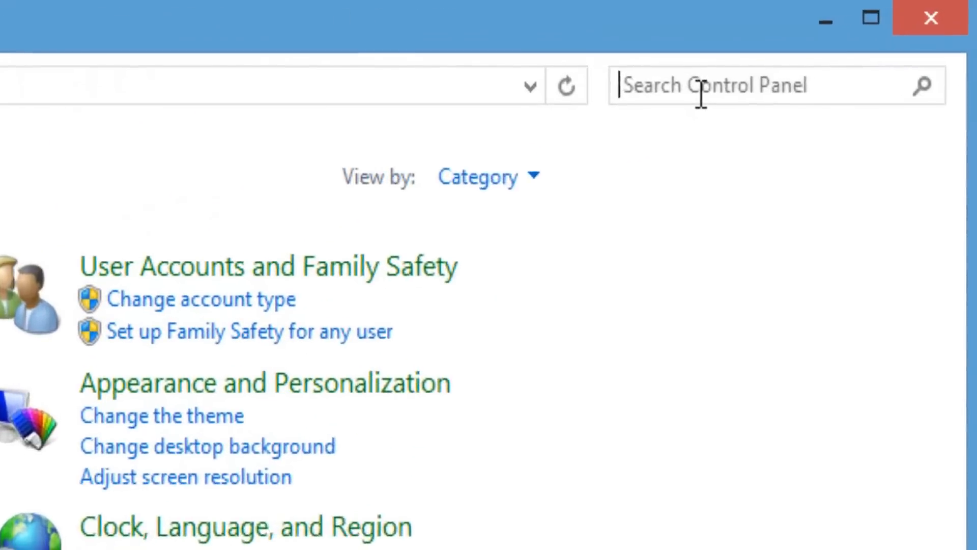
- Search Control Panel for Power Options and select the High performance power plan
{"action": "type", "text": "power options"}
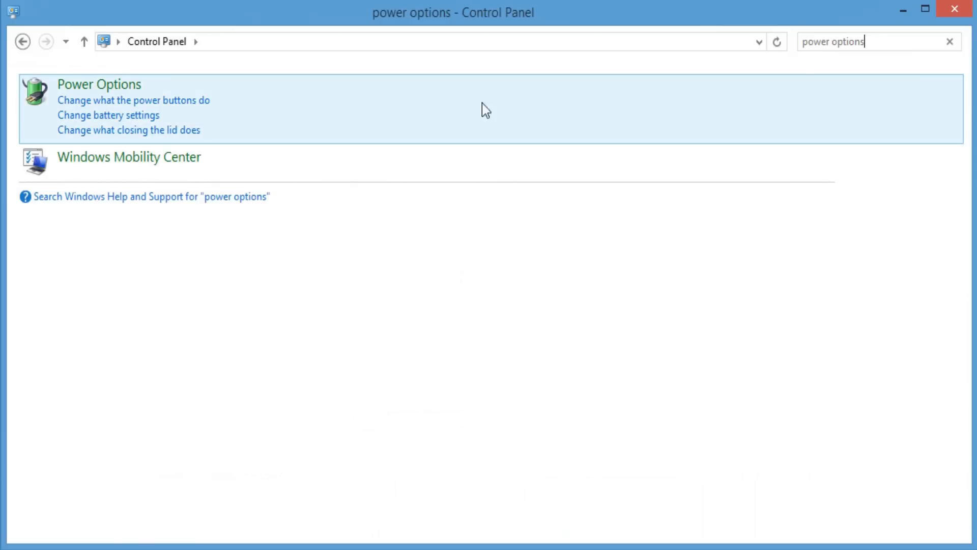
{"action": "left_click", "coordinate": [99, 84]}
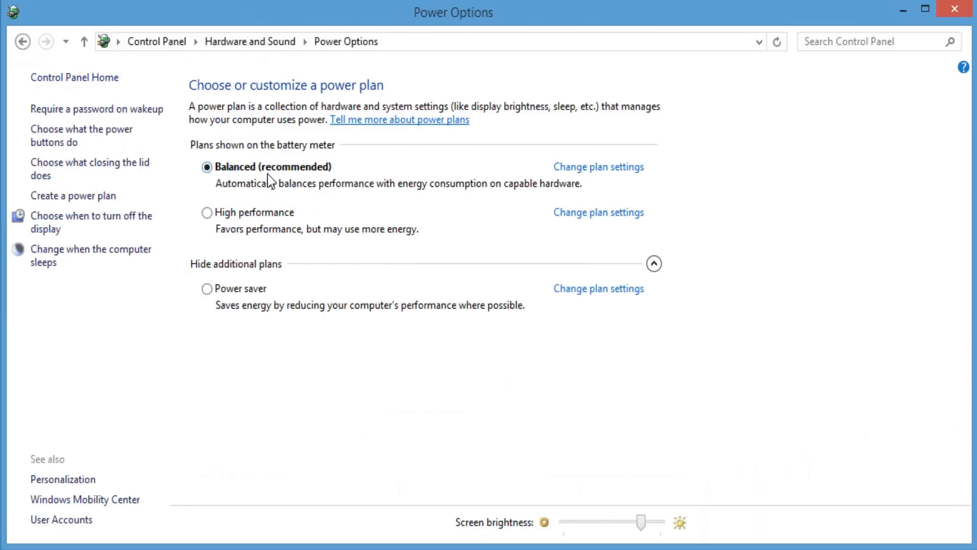
{"action": "left_click", "coordinate": [207, 212]}
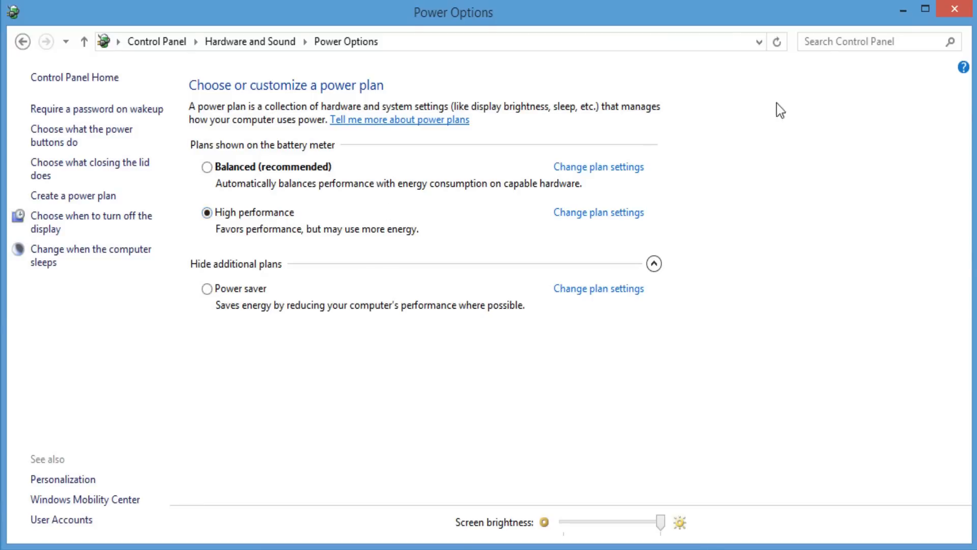
- In advanced system settings, adjust visual effects for best performance and close Control Panel
{"action": "type", "text": "advanced system settings"}
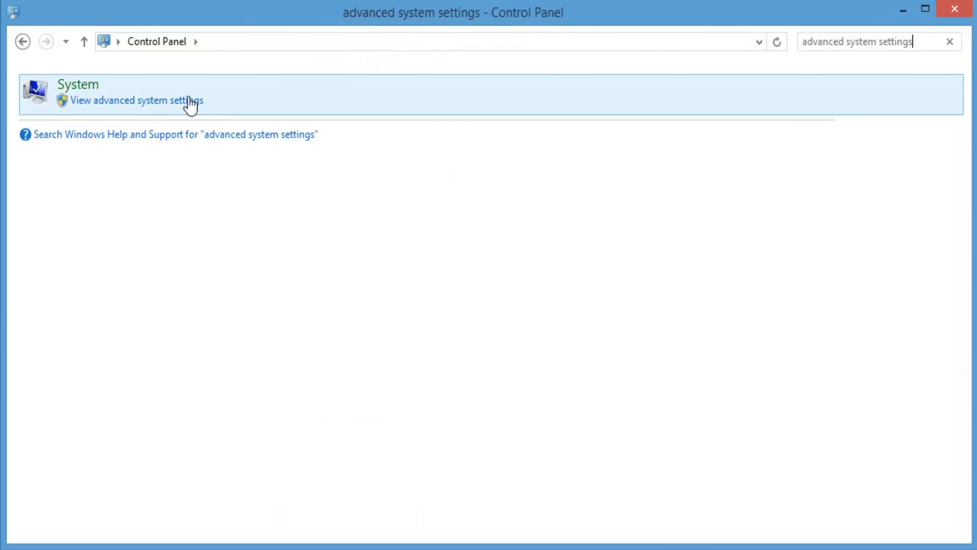
{"action": "left_click", "coordinate": [130, 101]}
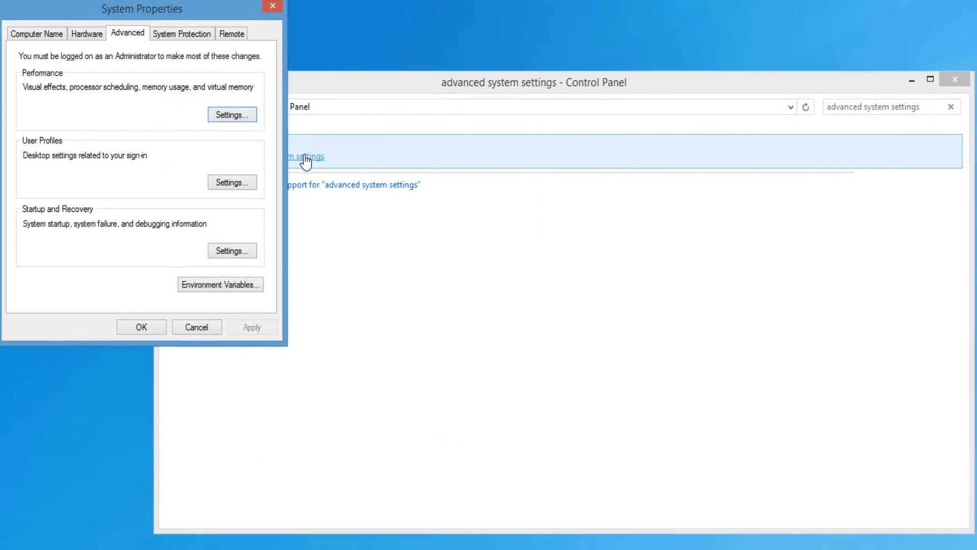
{"action": "mouse_move", "coordinate": [128, 38]}
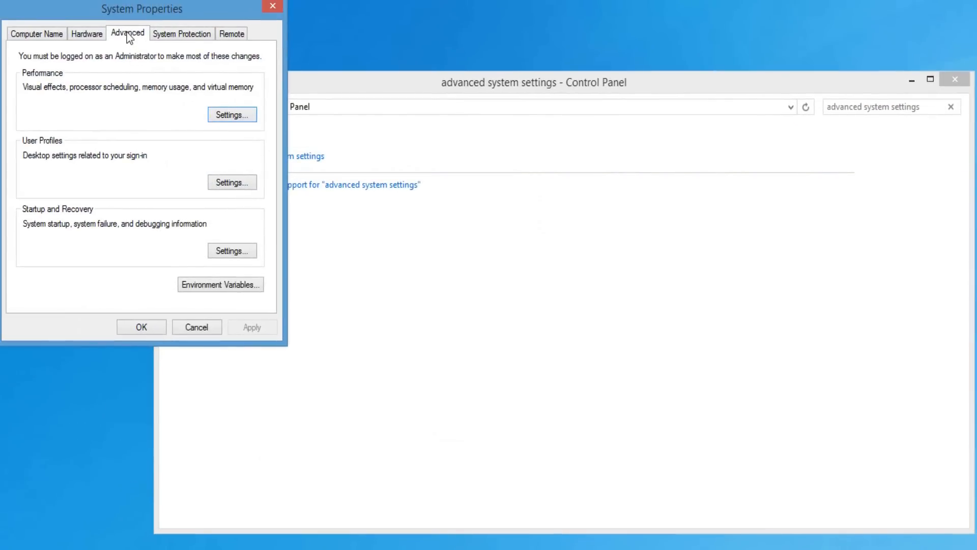
{"action": "left_click", "coordinate": [231, 115]}
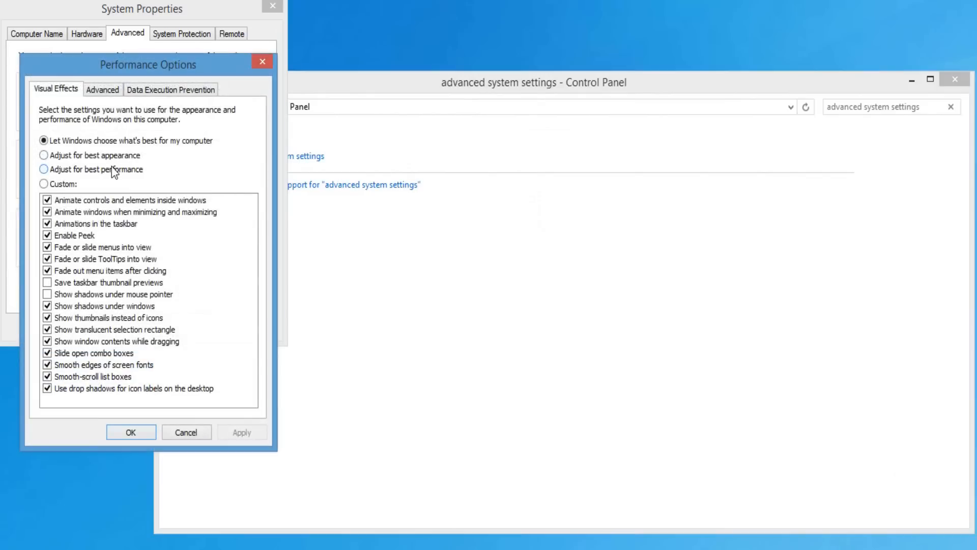
{"action": "left_click", "coordinate": [43, 169]}
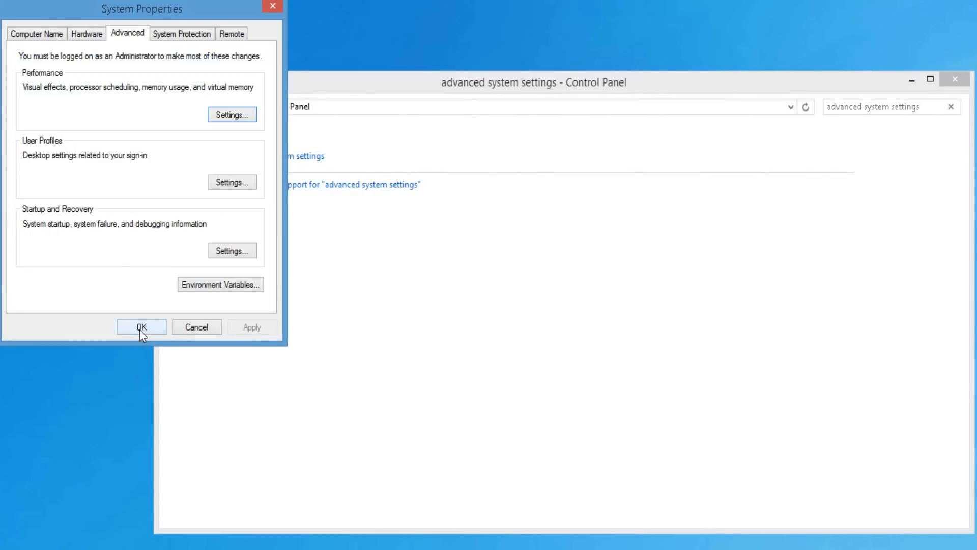
{"action": "left_click", "coordinate": [140, 327]}
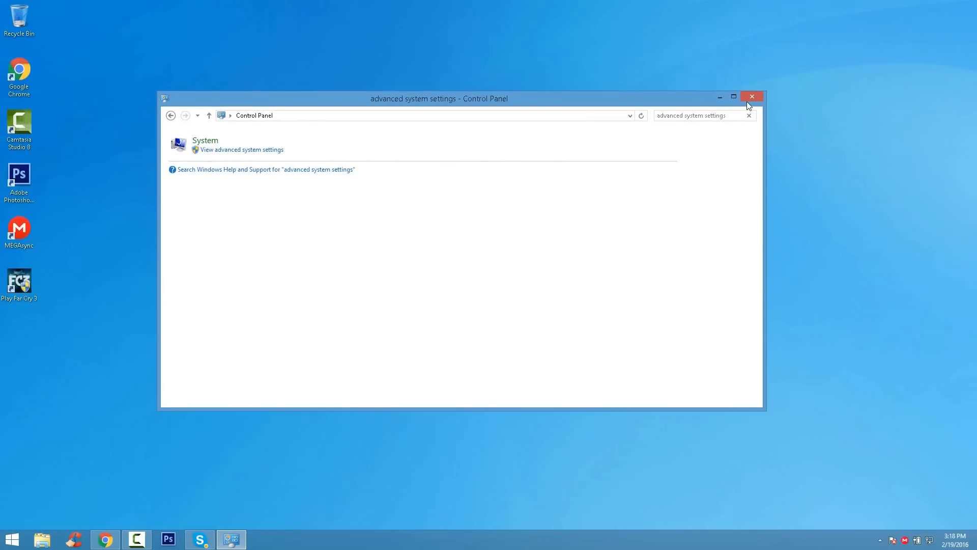
{"action": "left_click", "coordinate": [751, 96]}
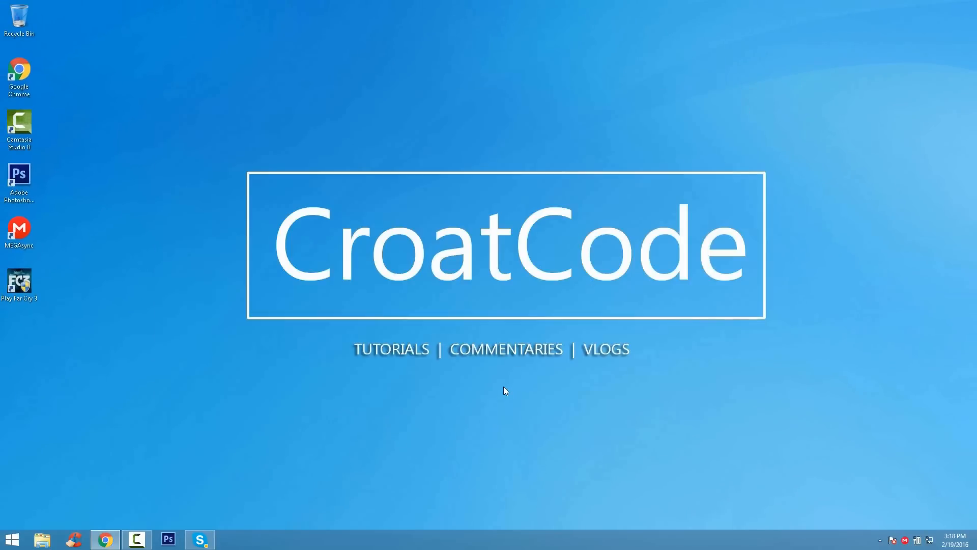
- Bring up the Run dialog with Win+R for the %temp% command
{"action": "key", "text": "Win+r"}
{"action": "type", "text": "%temp%"}
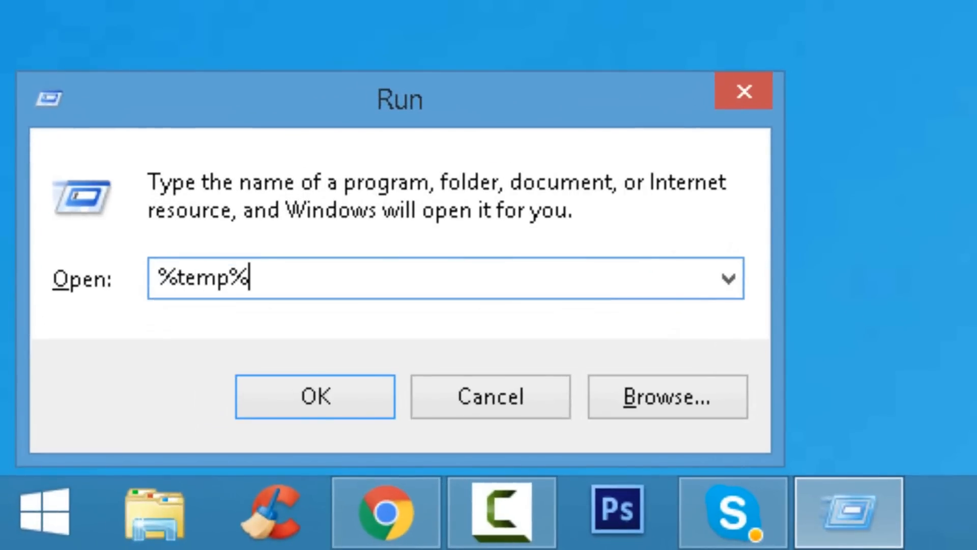
- Run %temp%, select all and delete the files, skipping folders that need permission or are in use
{"action": "left_click", "coordinate": [314, 396]}
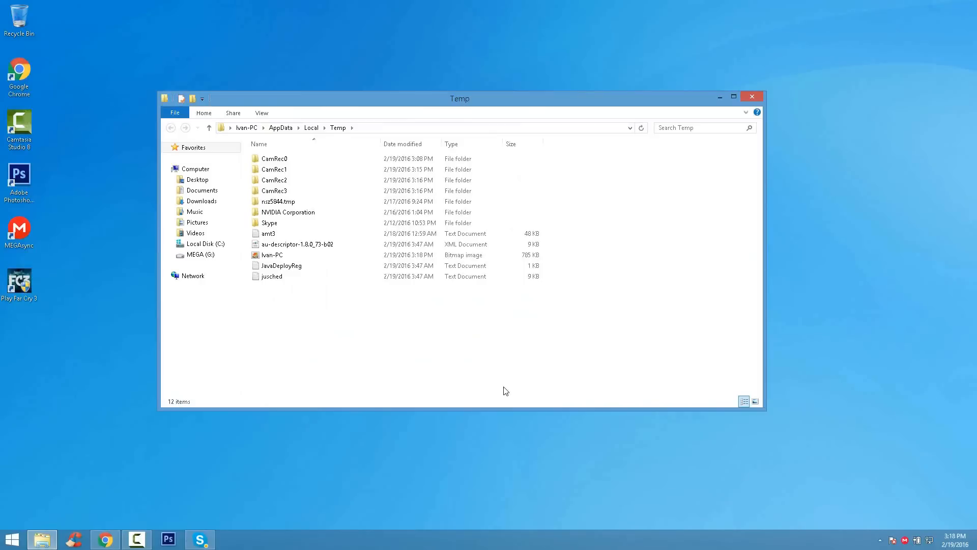
{"action": "key", "text": "ctrl+a"}
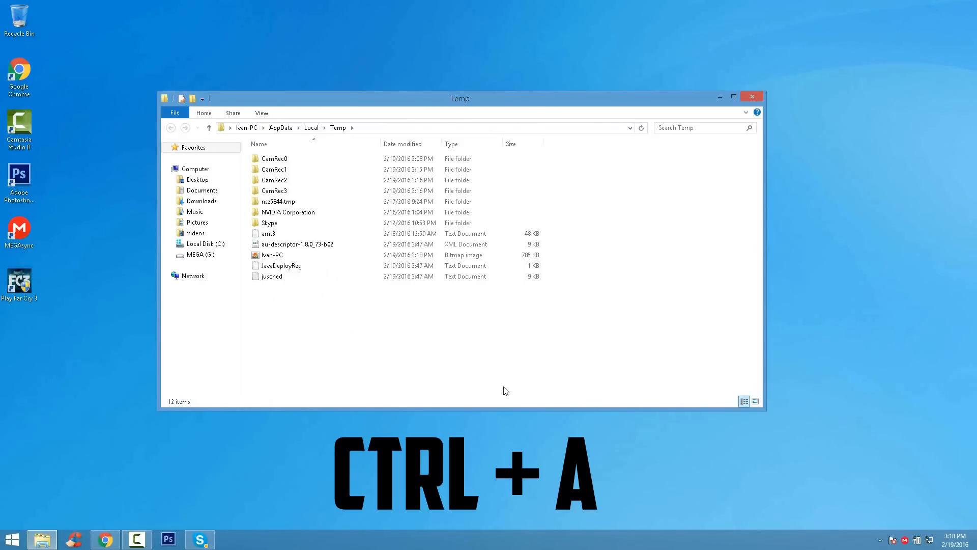
{"action": "key", "text": "ctrl+a"}
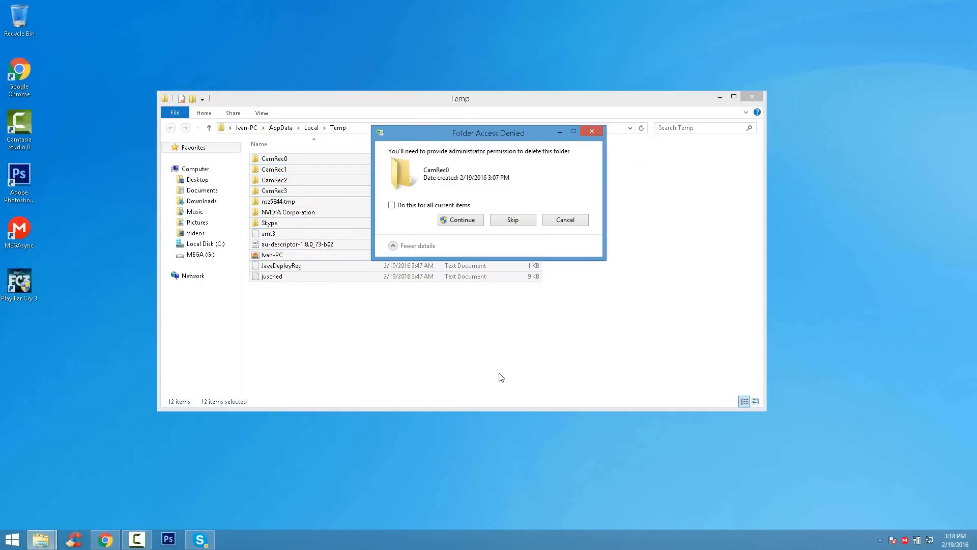
{"action": "left_click", "coordinate": [460, 220]}
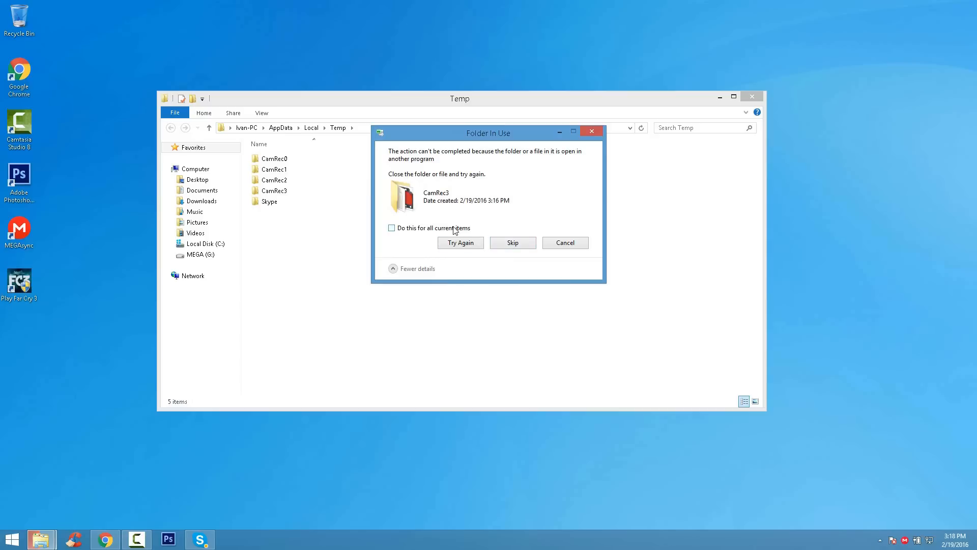
{"action": "left_click", "coordinate": [512, 242]}
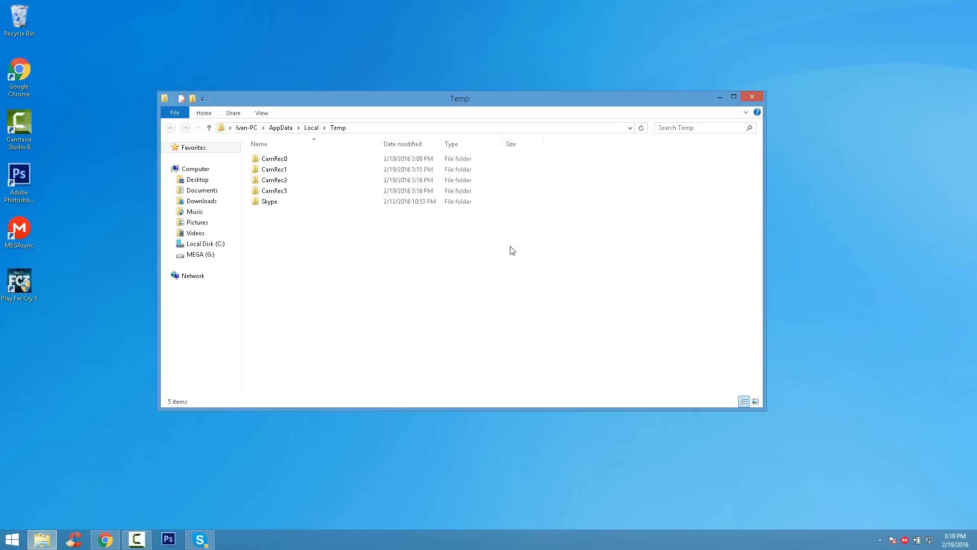
{"action": "mouse_move", "coordinate": [475, 263]}
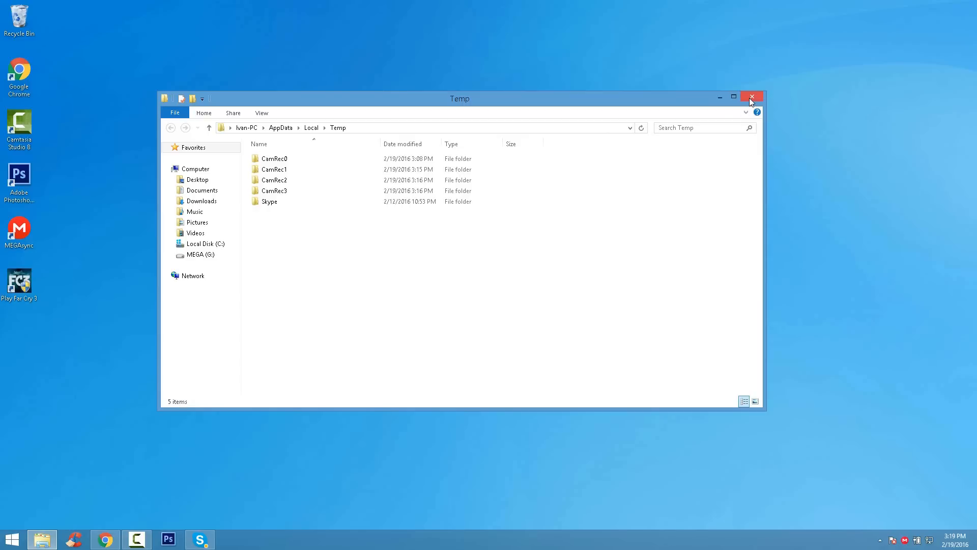
- Close Explorer and run CCleaner's junk-file cleaning, confirming deletion and leaving Chrome open
{"action": "left_click", "coordinate": [751, 98]}
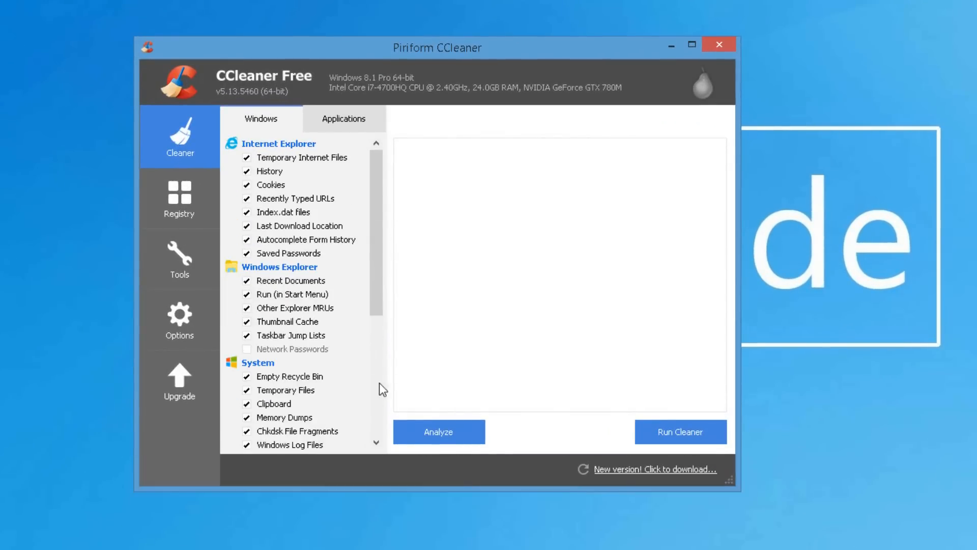
{"action": "left_click", "coordinate": [680, 431]}
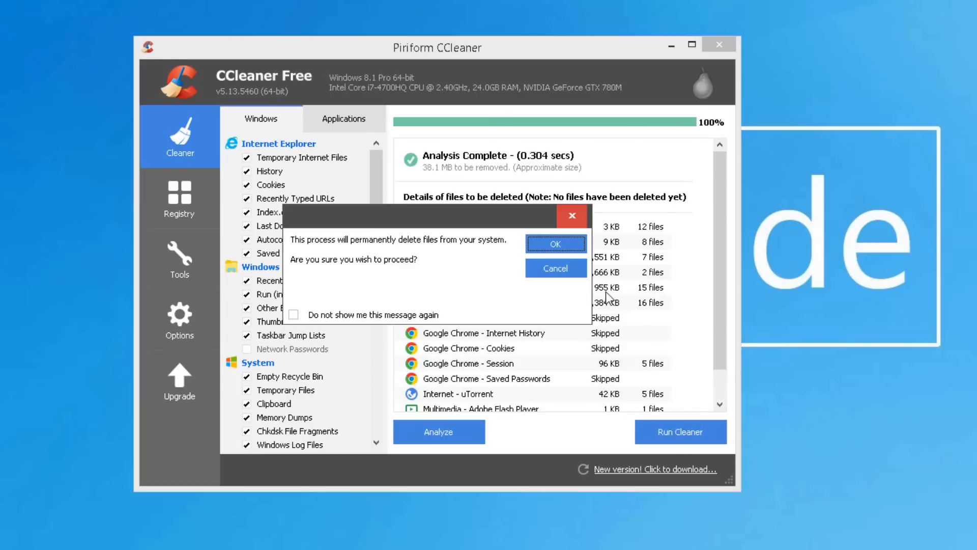
{"action": "left_click", "coordinate": [554, 243]}
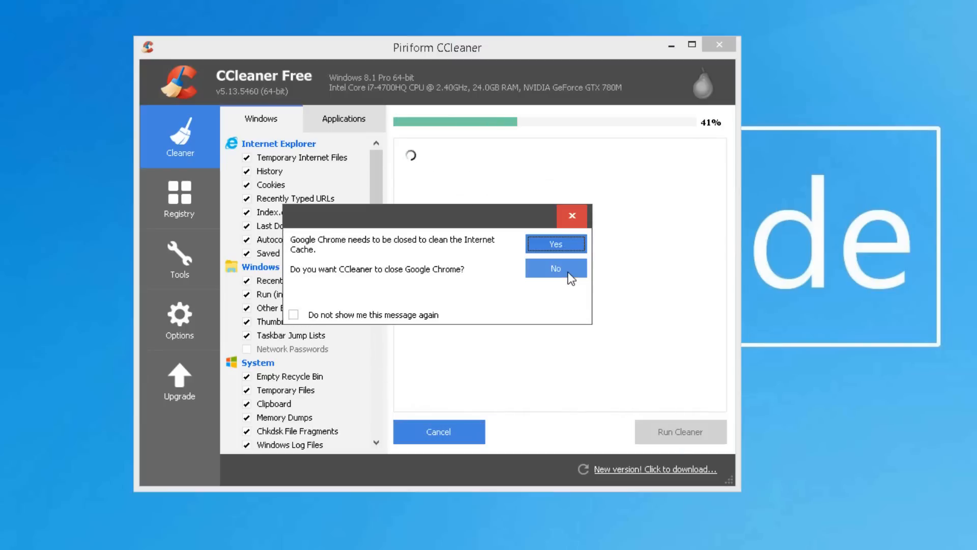
{"action": "left_click", "coordinate": [555, 267]}
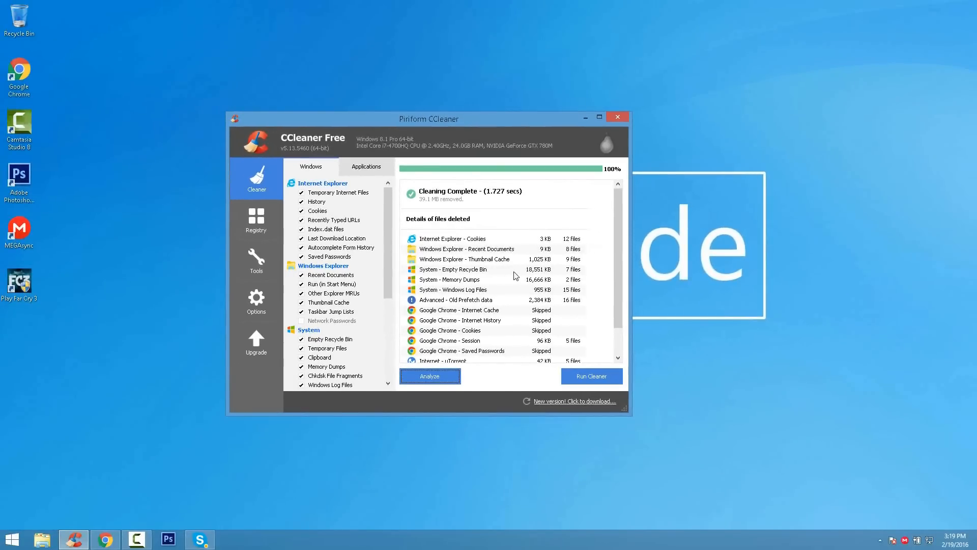
{"action": "mouse_move", "coordinate": [177, 340]}
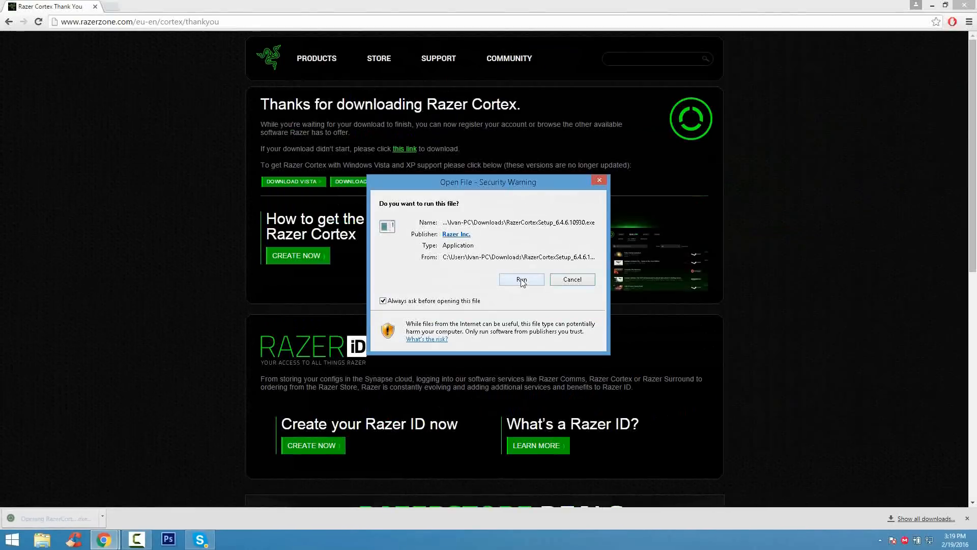
- Install Razer Cortex from RazerCortexSetup.exe, keeping the desktop icon, and launch it on Finish
{"action": "left_click", "coordinate": [521, 279]}
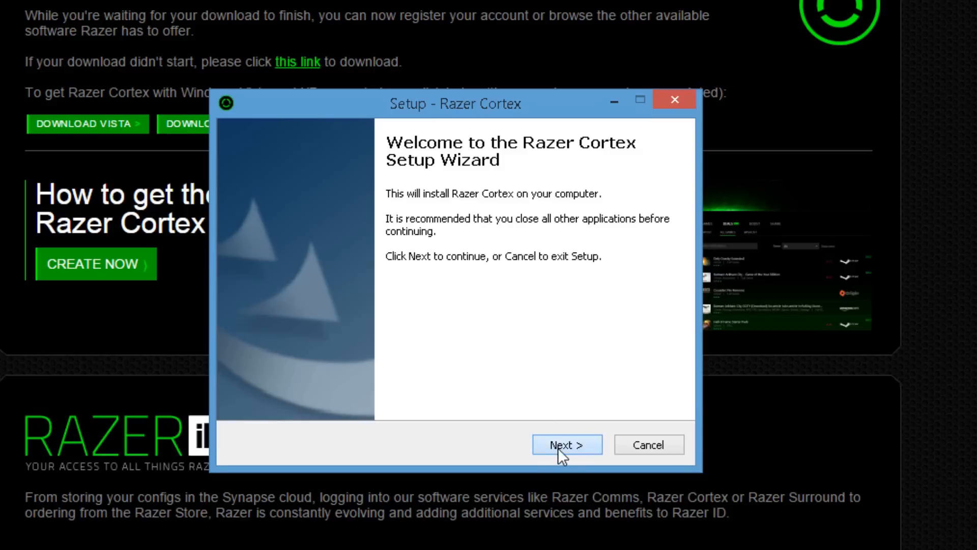
{"action": "left_click", "coordinate": [566, 445]}
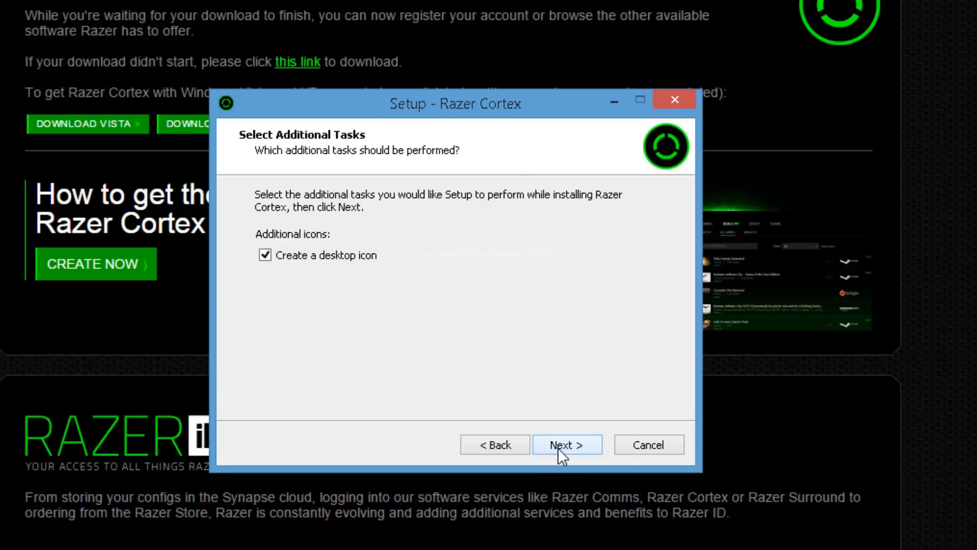
{"action": "left_click", "coordinate": [566, 444]}
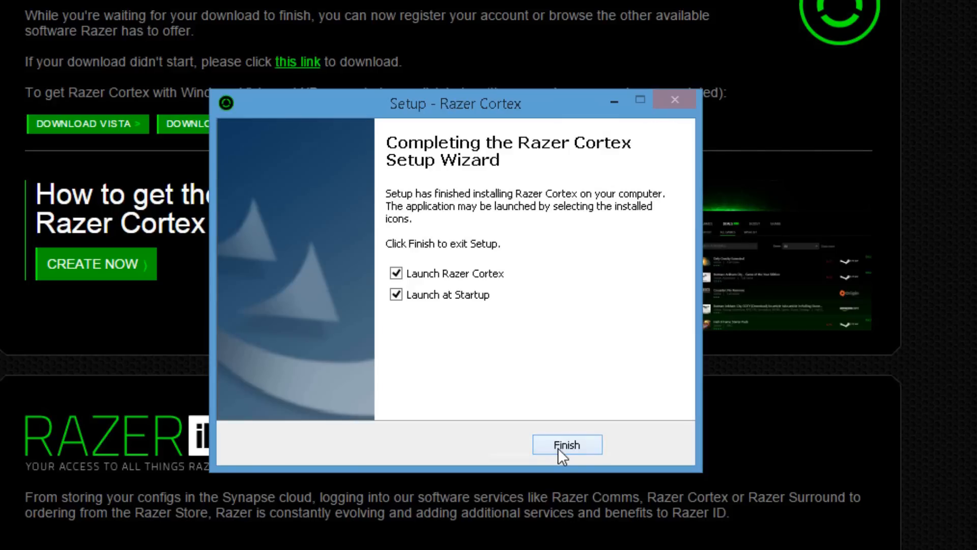
{"action": "left_click", "coordinate": [566, 445]}
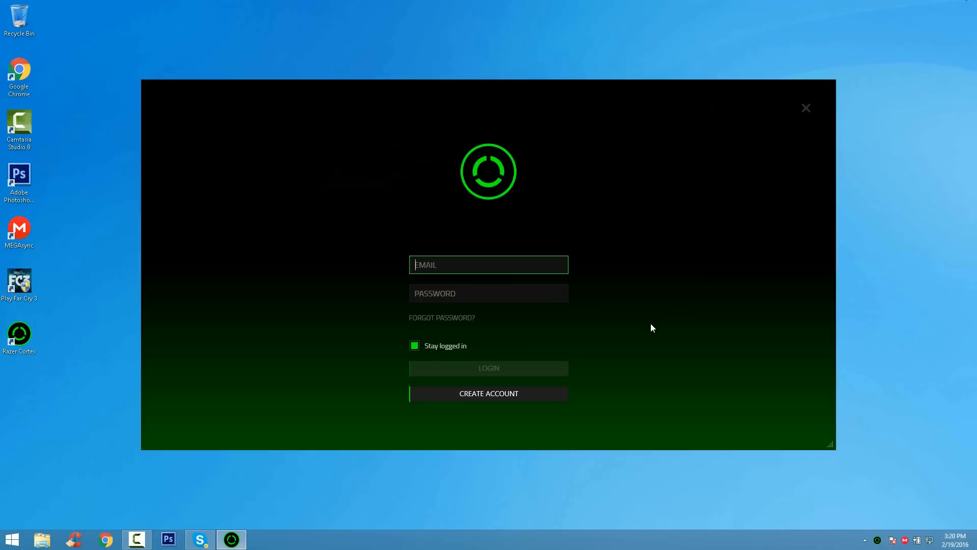
- Create a new Razer Cortex account and log in with it
{"action": "left_click", "coordinate": [488, 393]}
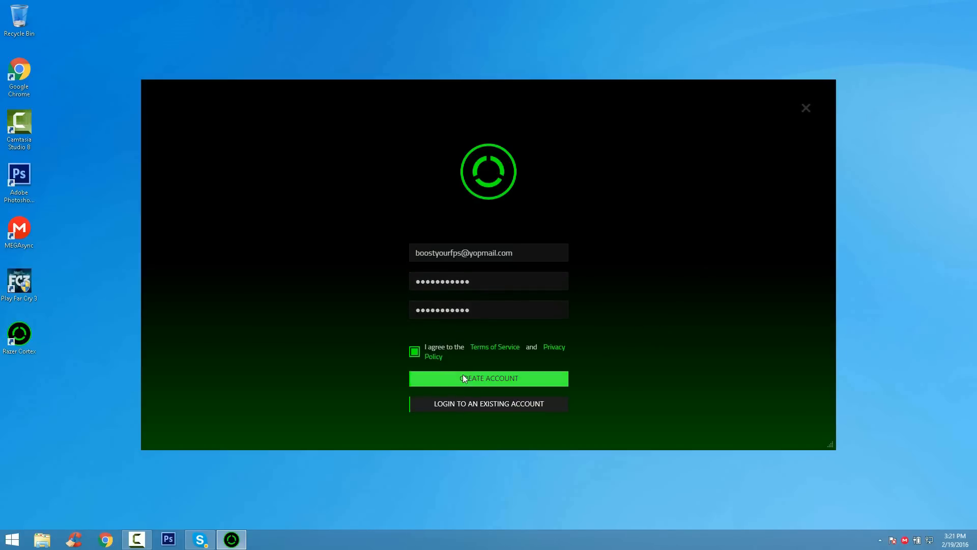
{"action": "left_click", "coordinate": [488, 379]}
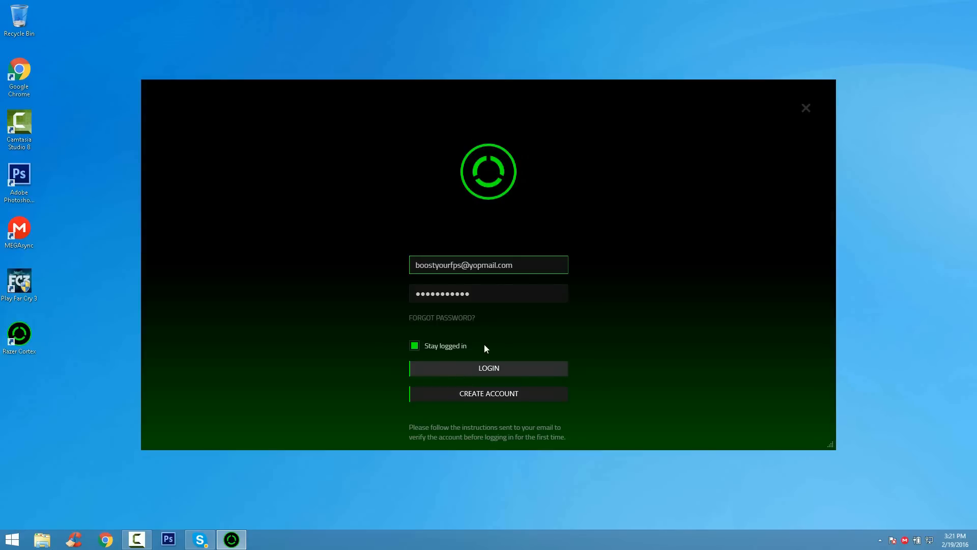
{"action": "left_click", "coordinate": [488, 367]}
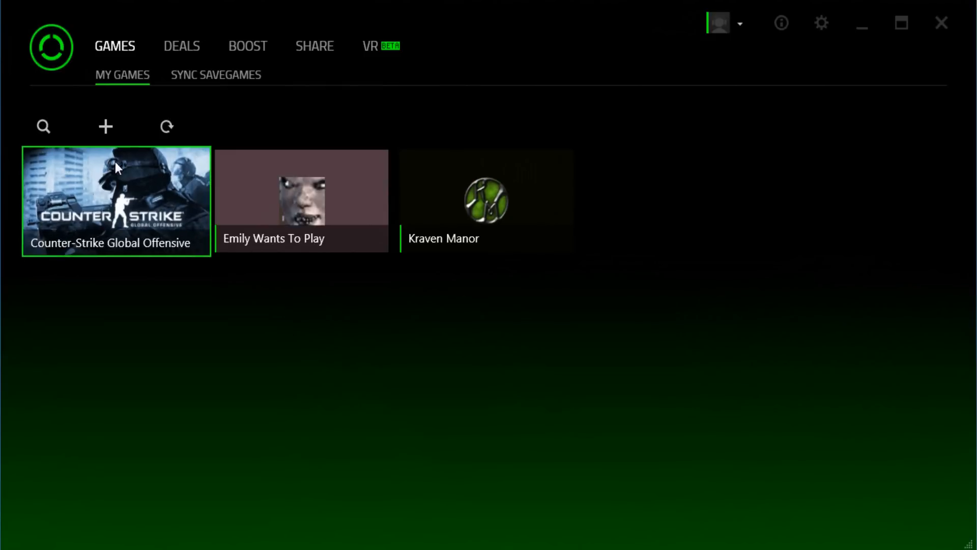
- Add Far Cry 3 to My Games by browsing to the Play Far Cry 3 desktop shortcut
{"action": "left_click", "coordinate": [105, 126]}
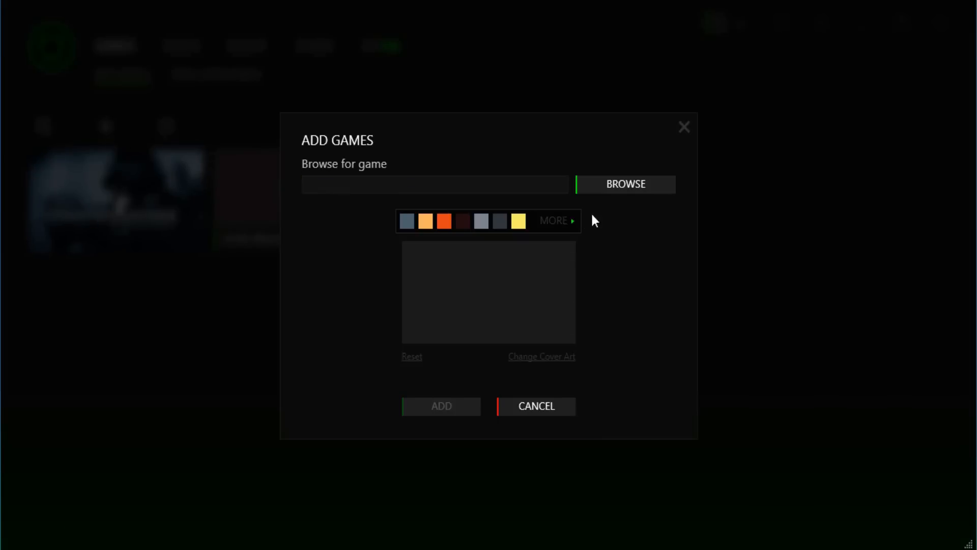
{"action": "left_click", "coordinate": [624, 184]}
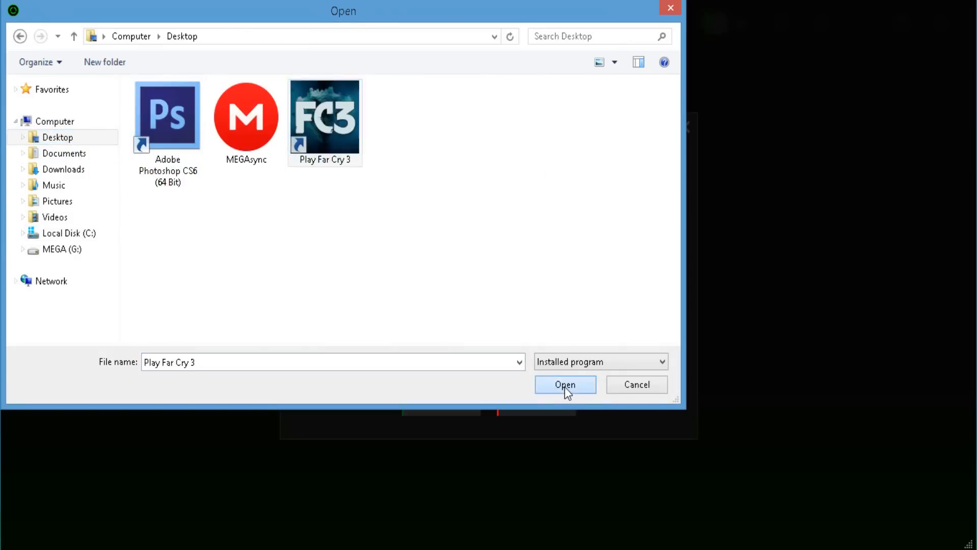
{"action": "left_click", "coordinate": [564, 383]}
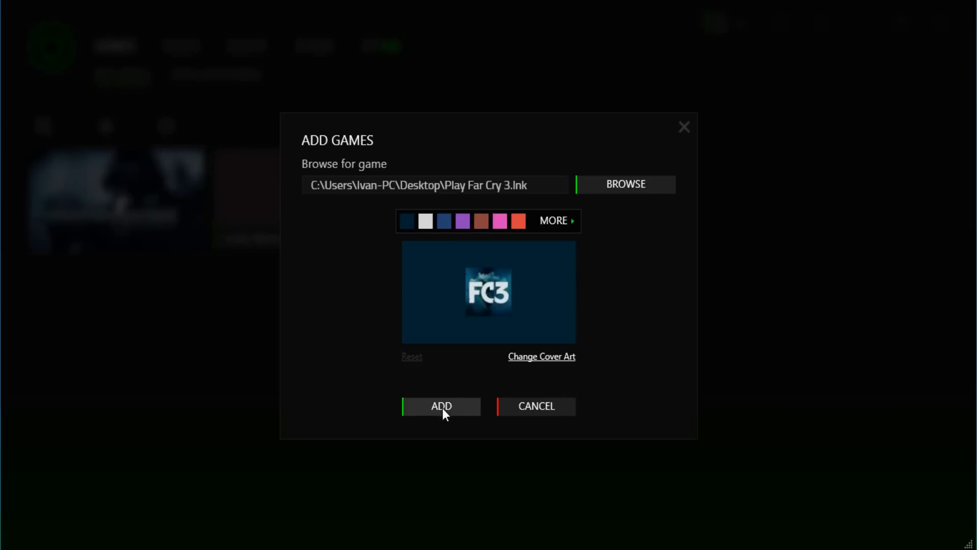
{"action": "left_click", "coordinate": [441, 406]}
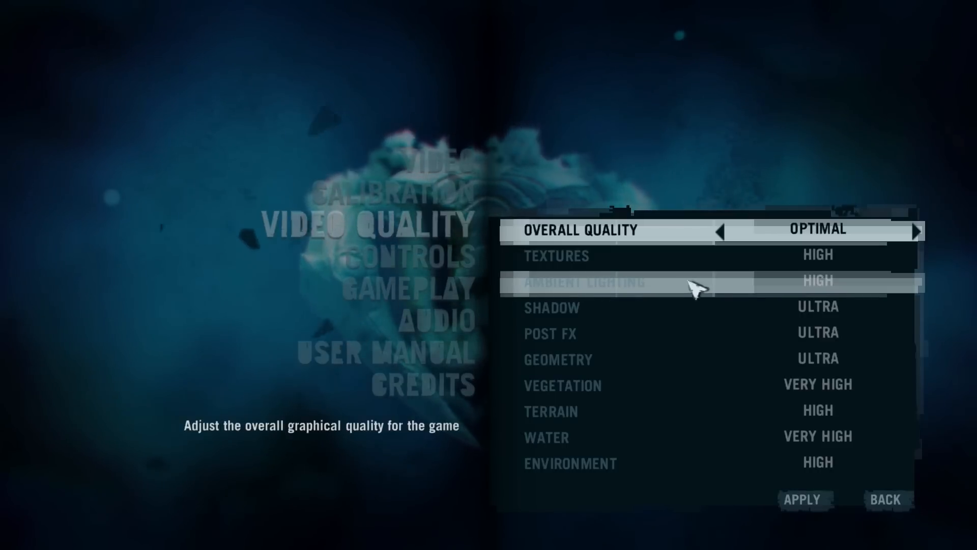
- Step Overall Quality down from Optimal through Medium to Low
{"action": "left_click", "coordinate": [719, 231]}
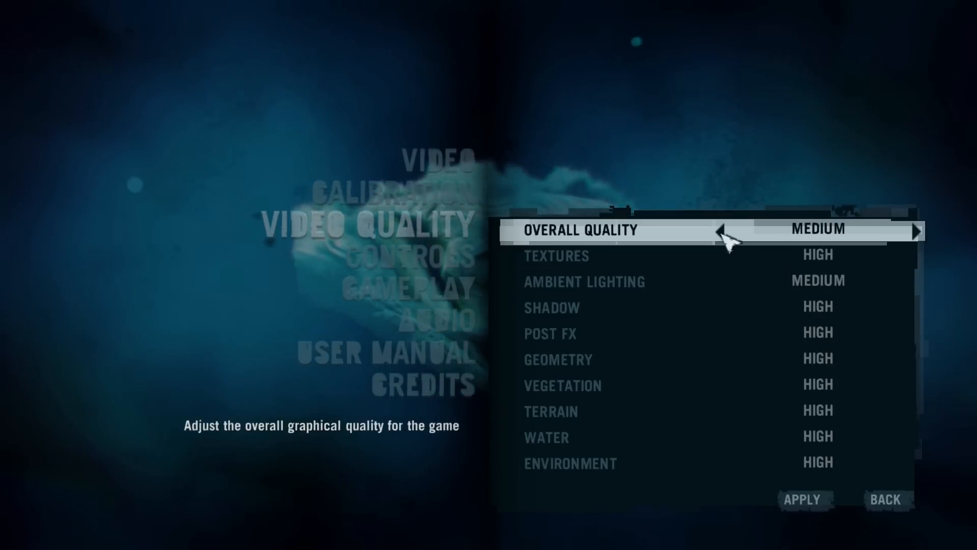
{"action": "left_click", "coordinate": [720, 231]}
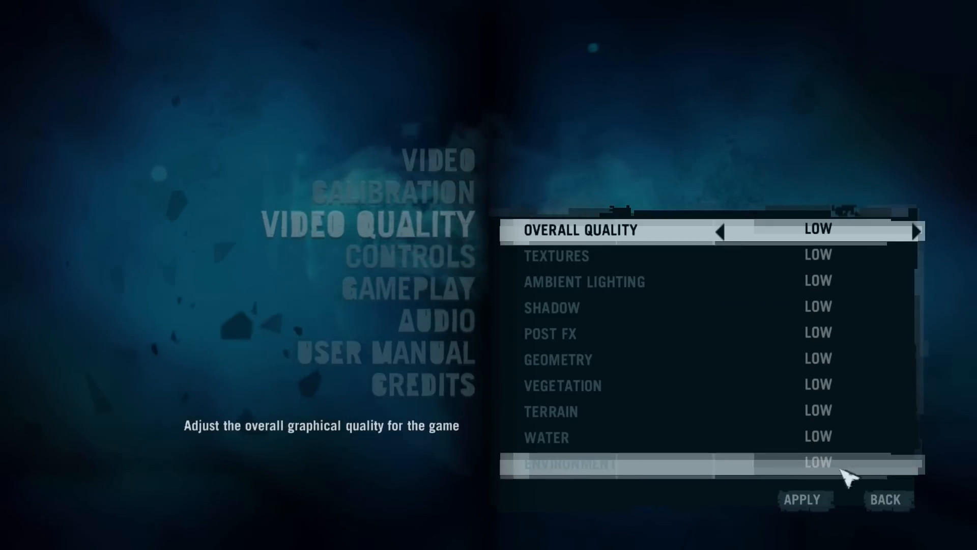